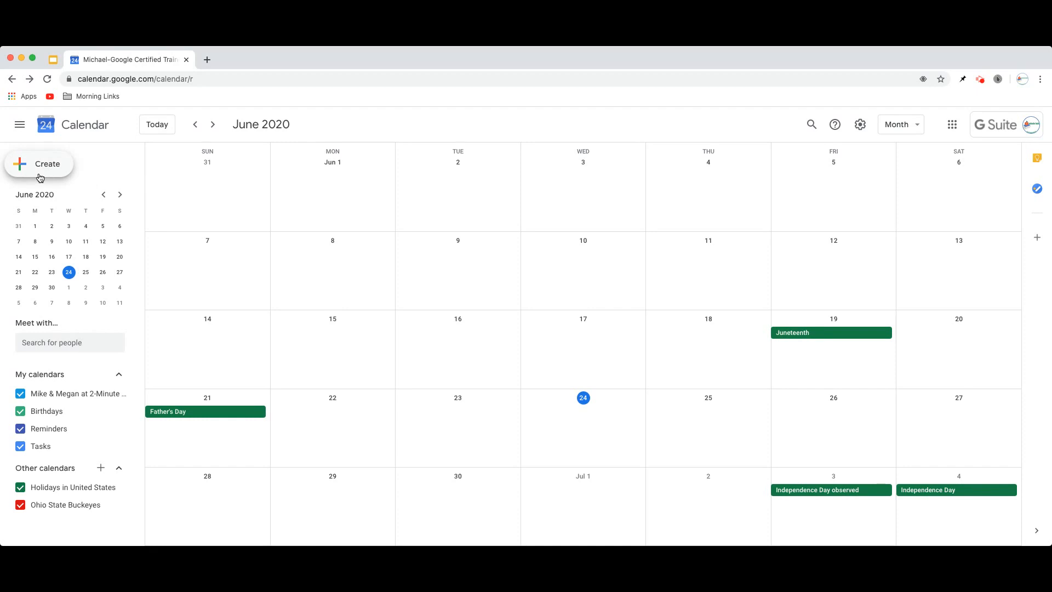
mouse_move(214, 246)
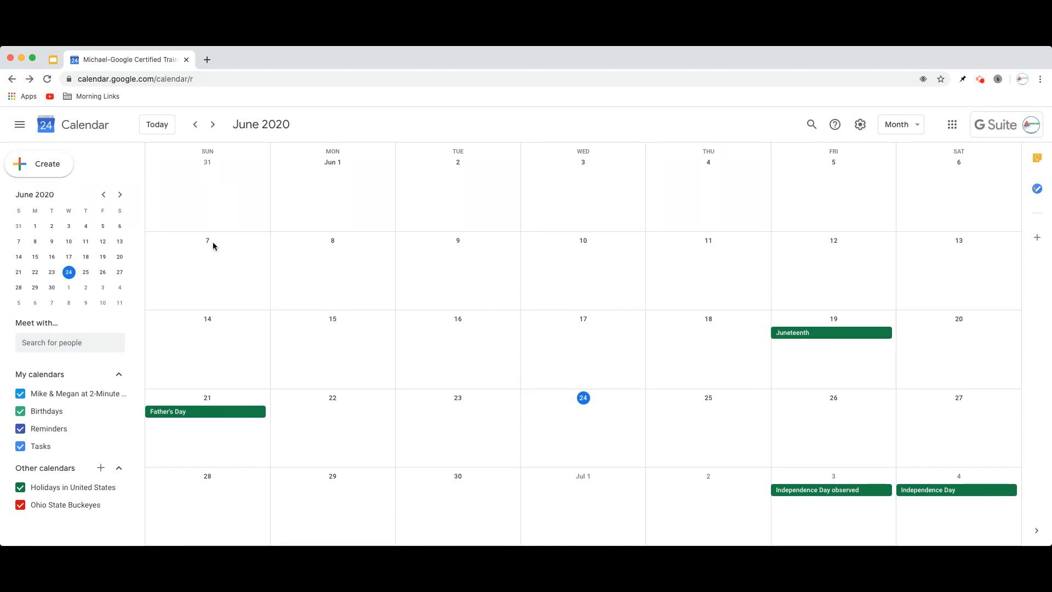
Start a new untitled event draft via Create
click(580, 427)
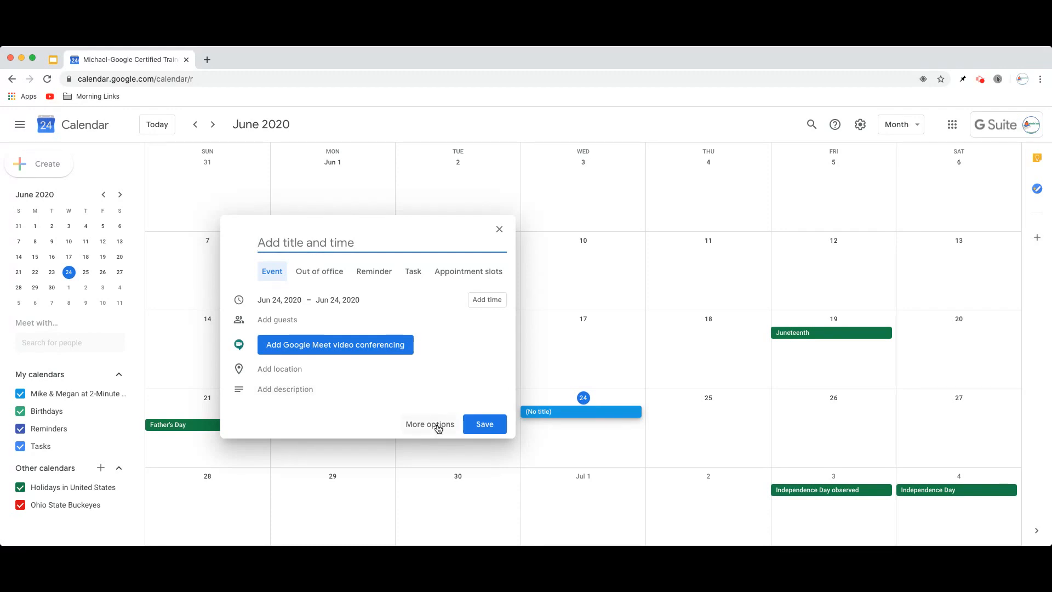
Expand to full event details and name the event 'Recurring Event'
click(429, 424)
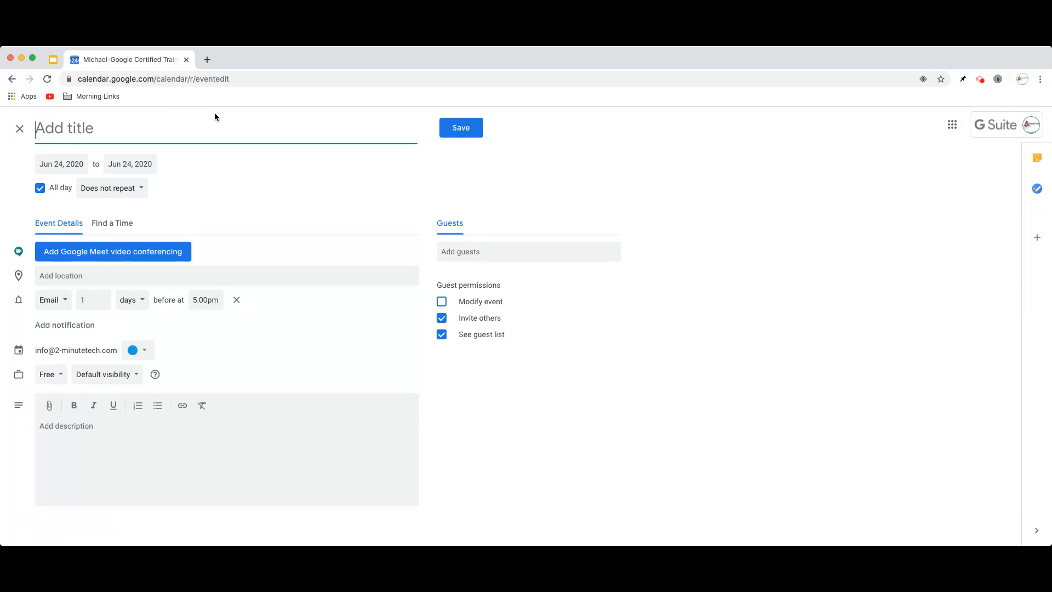
text(Recurring)
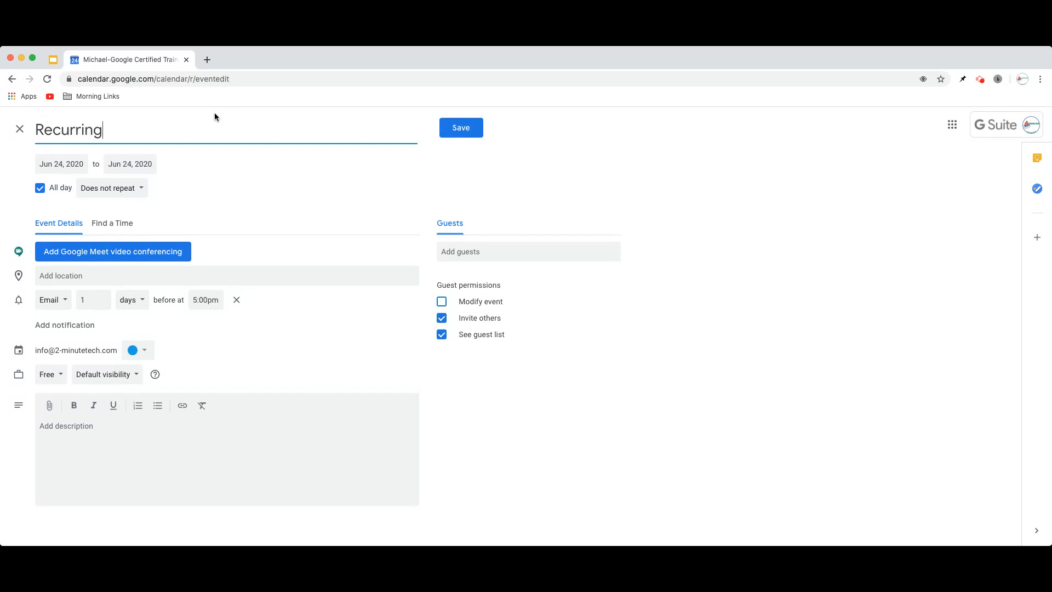
text(Event)
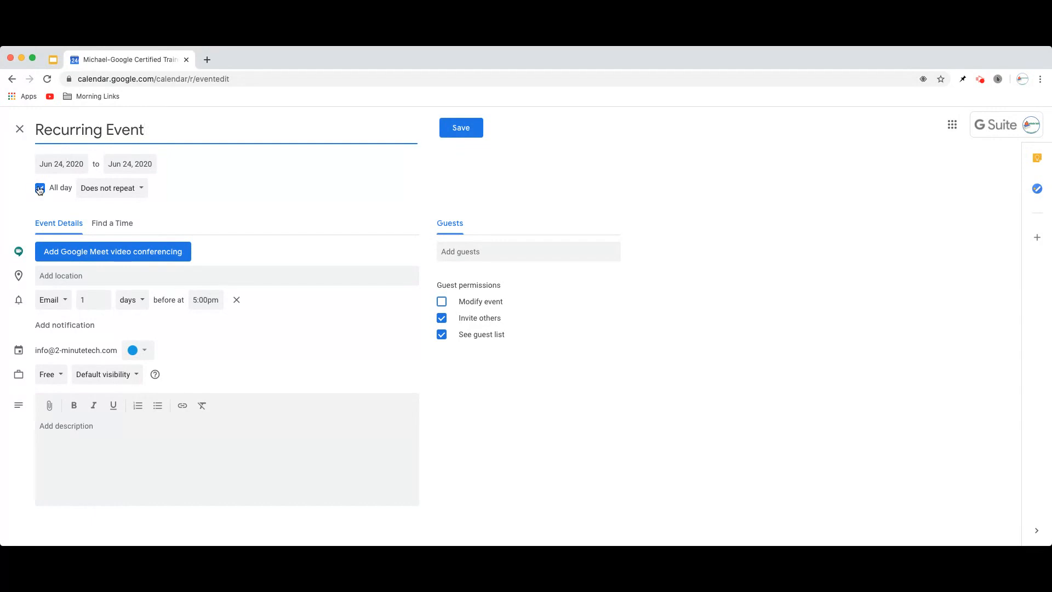
Turn off All day and set the start time to 9:00am (ends 9:30am)
click(40, 187)
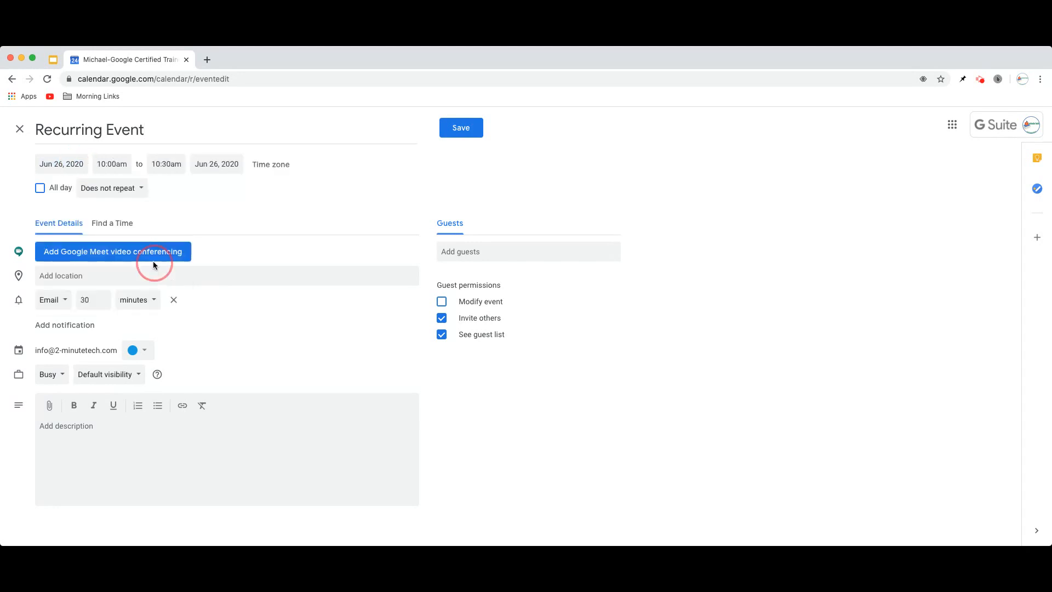
click(112, 163)
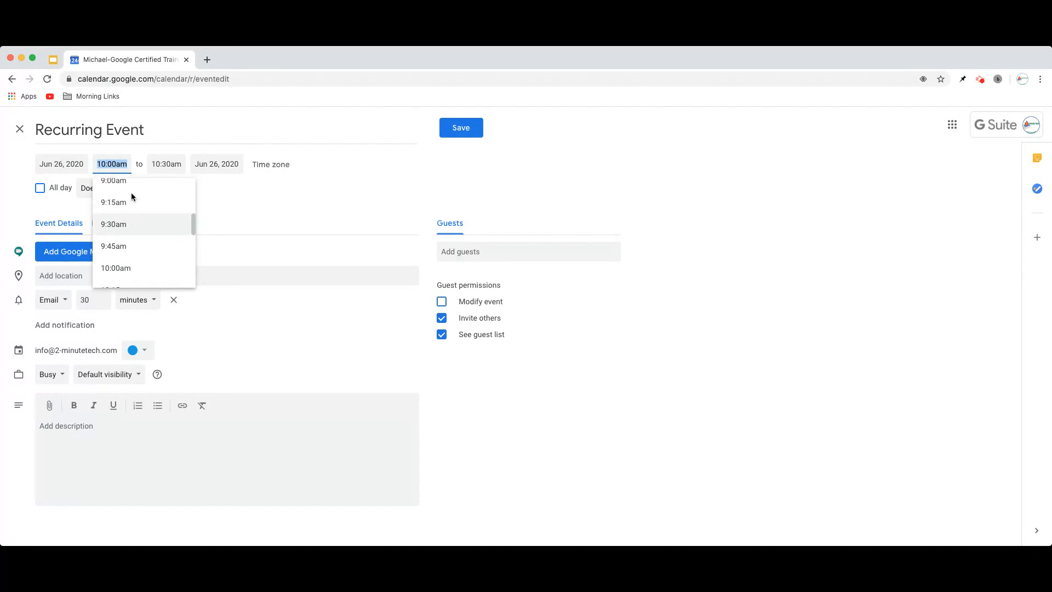
click(113, 179)
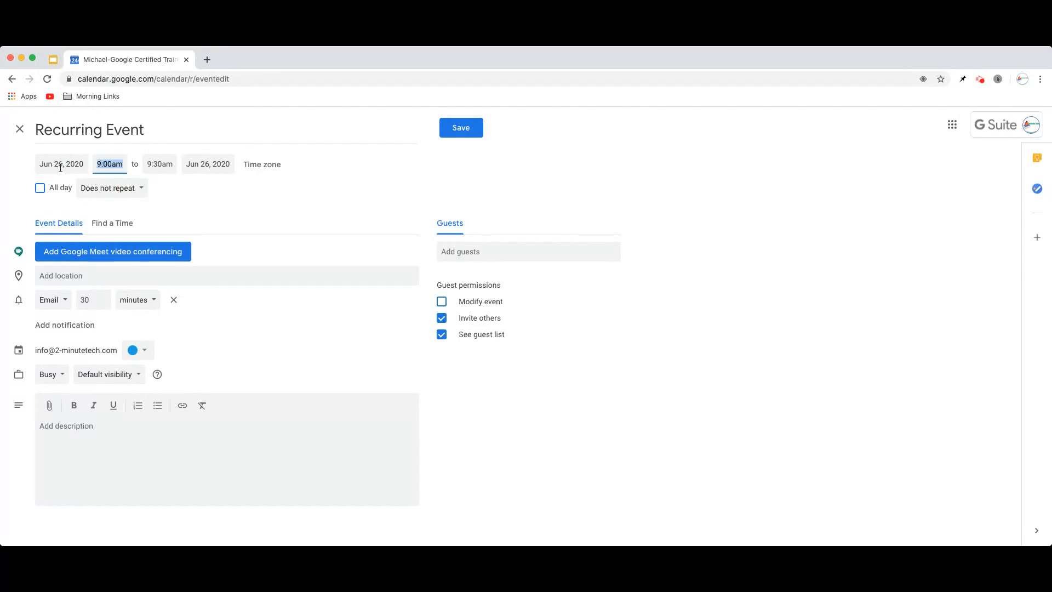
mouse_move(234, 201)
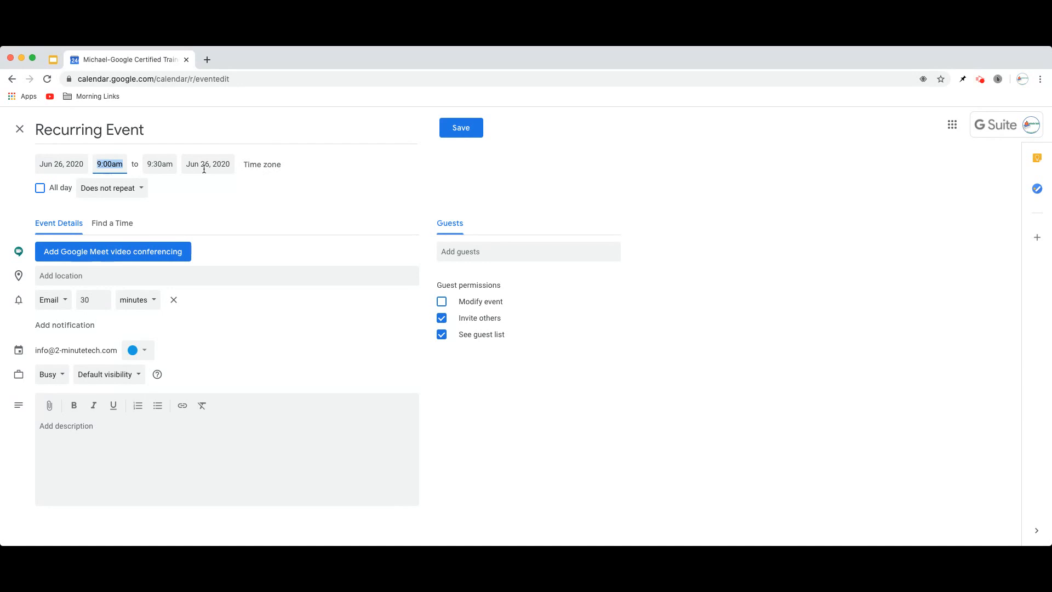
mouse_move(112, 188)
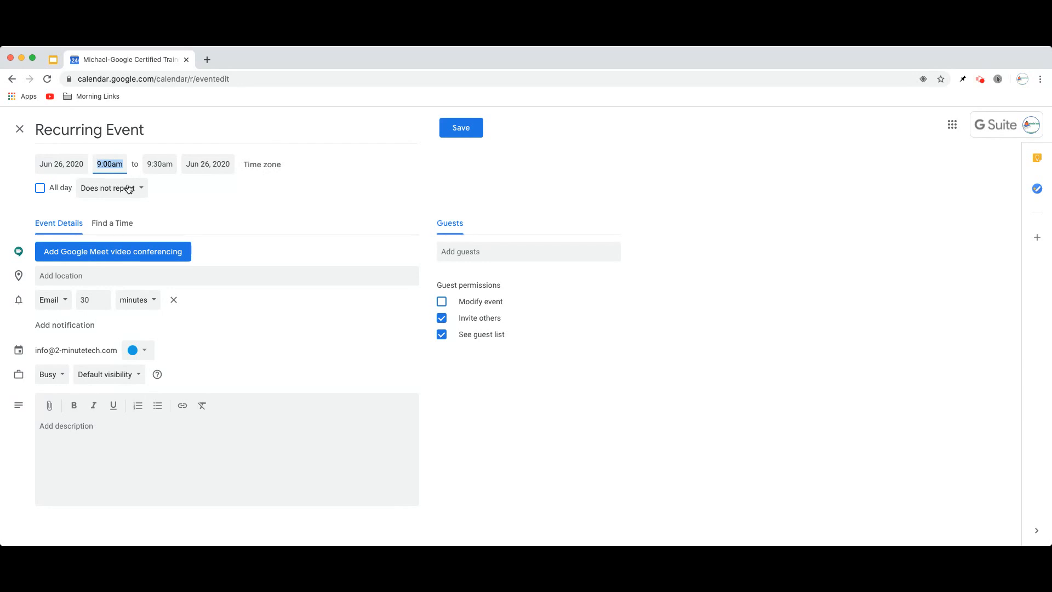
Choose Custom... from the repeat dropdown to reach custom recurrence settings
click(111, 188)
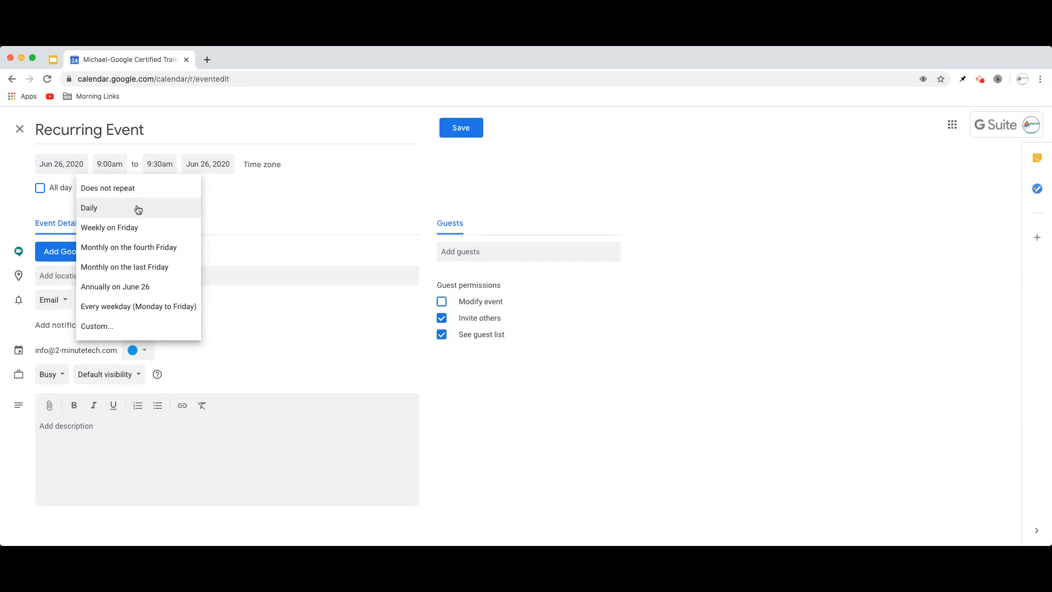
mouse_move(143, 232)
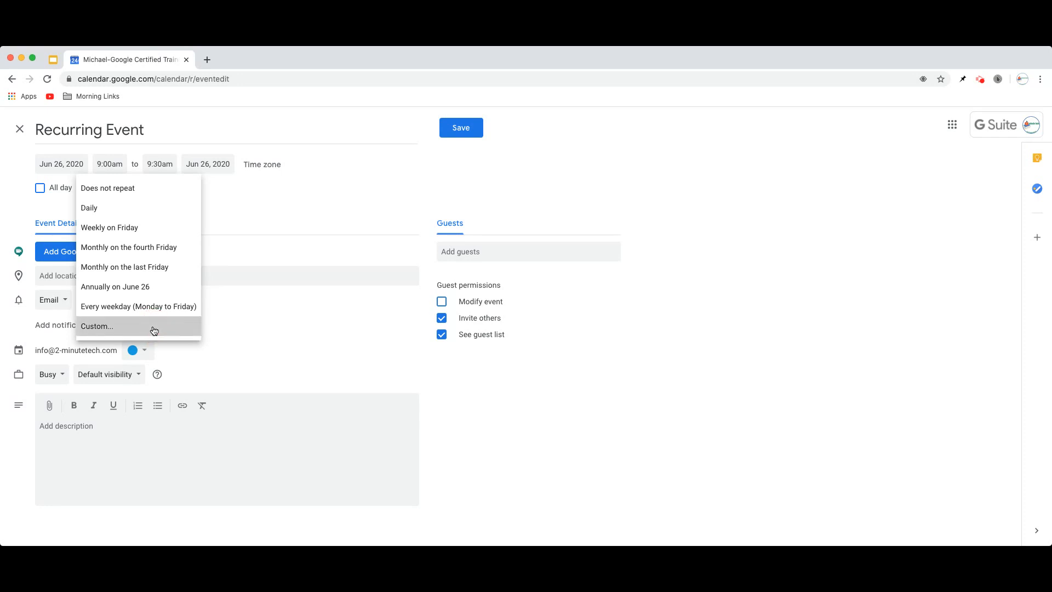
click(96, 327)
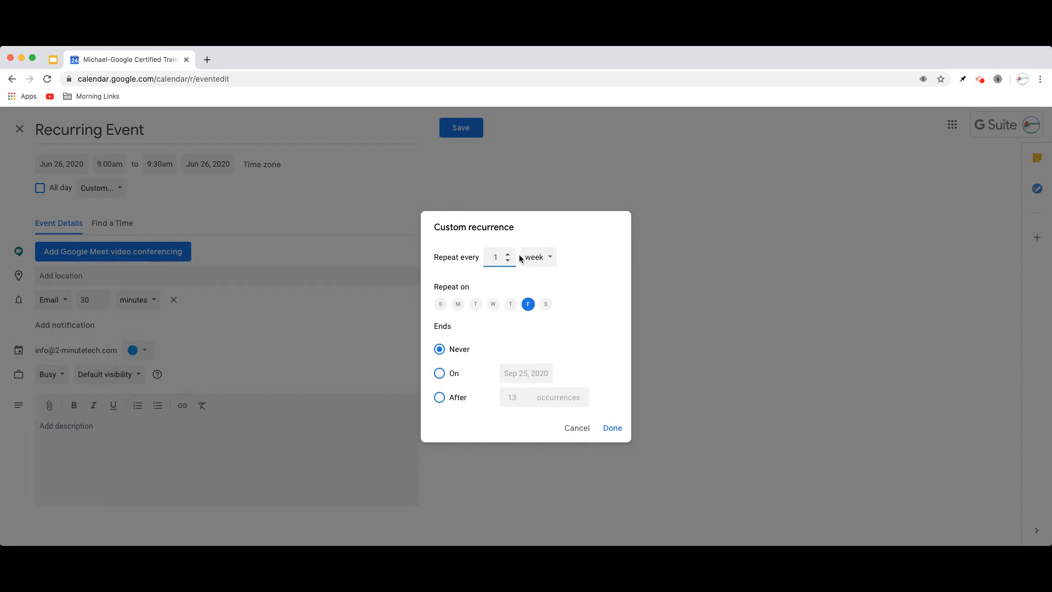
mouse_move(474, 303)
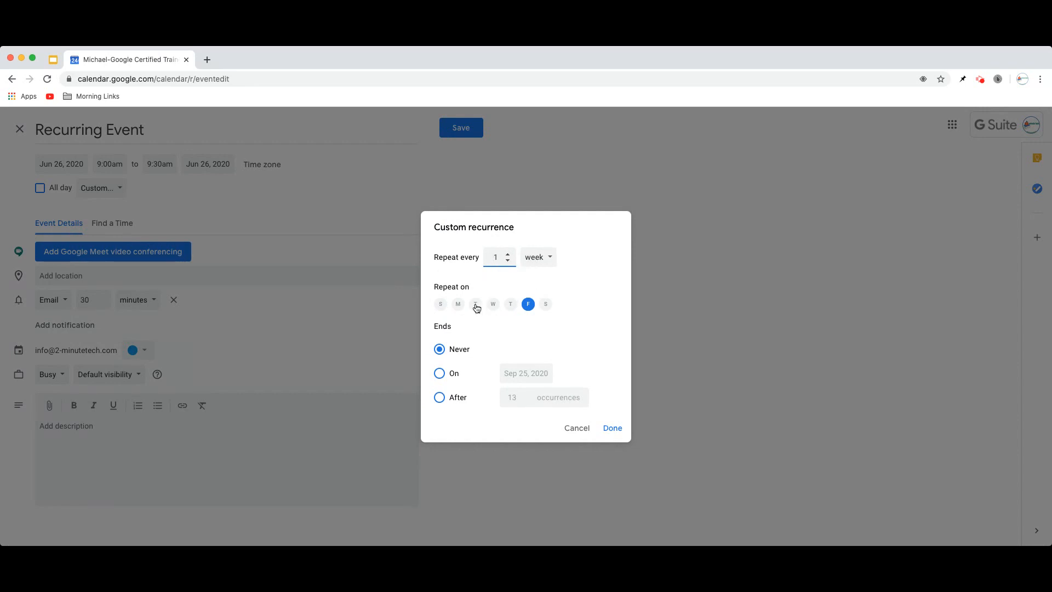
Set weekly repeat on Tuesday and Friday ending on Aug 28, 2020, and confirm with Done
click(475, 304)
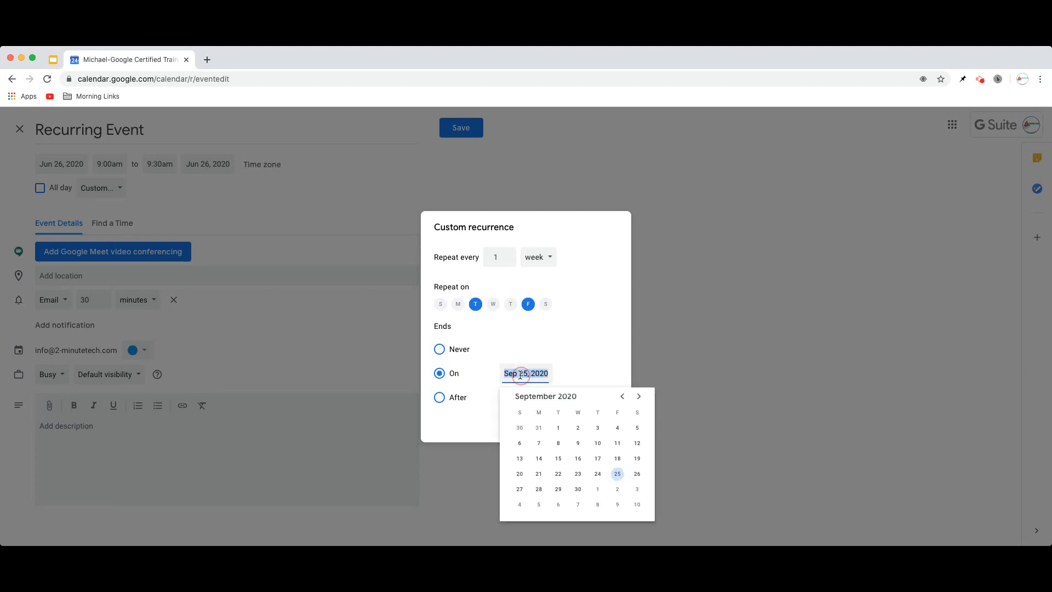
click(637, 395)
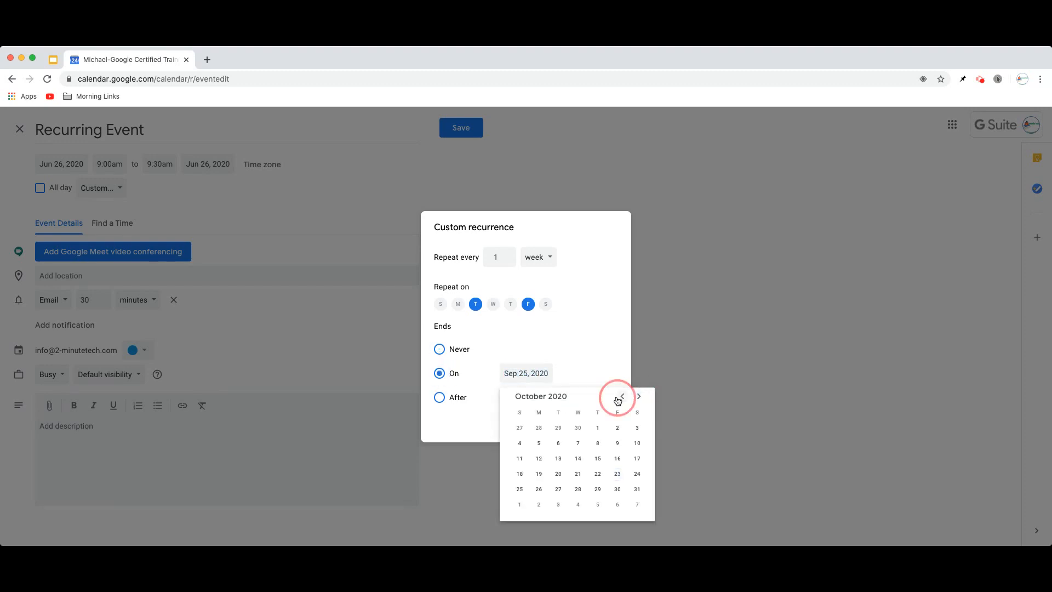
click(620, 395)
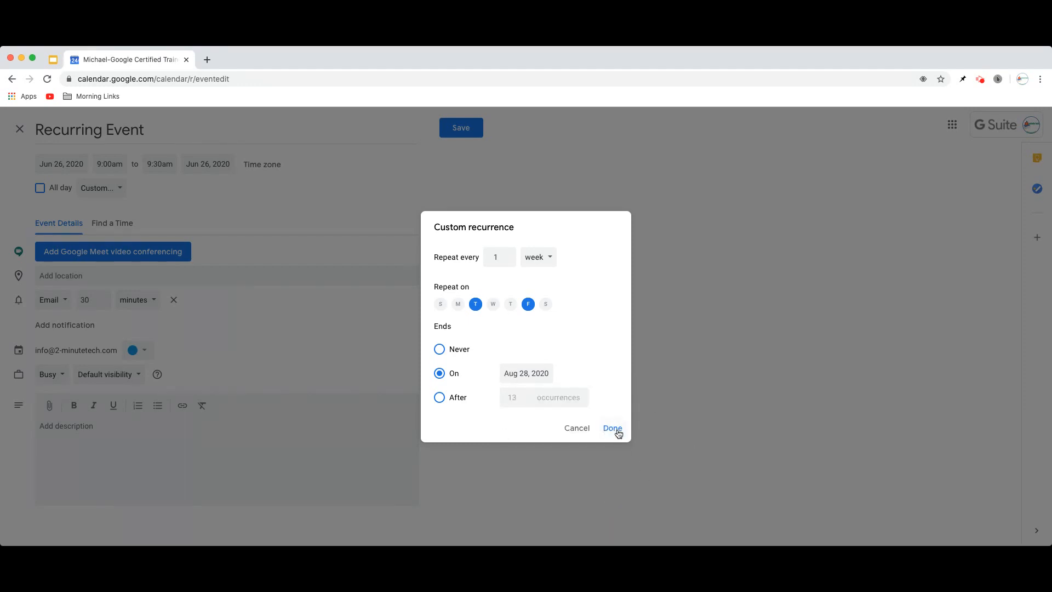
click(611, 428)
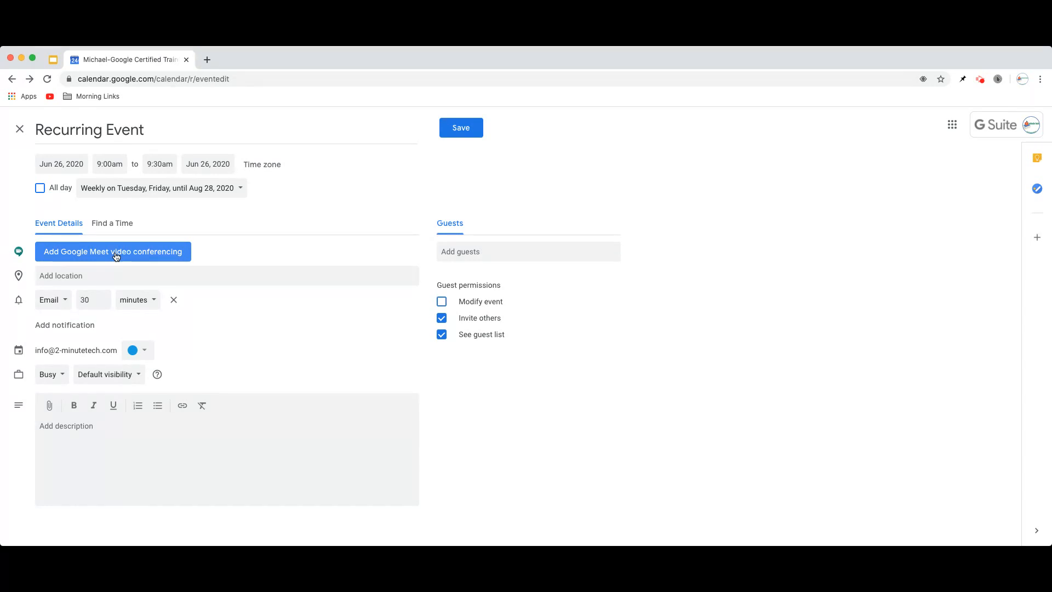
mouse_move(472, 243)
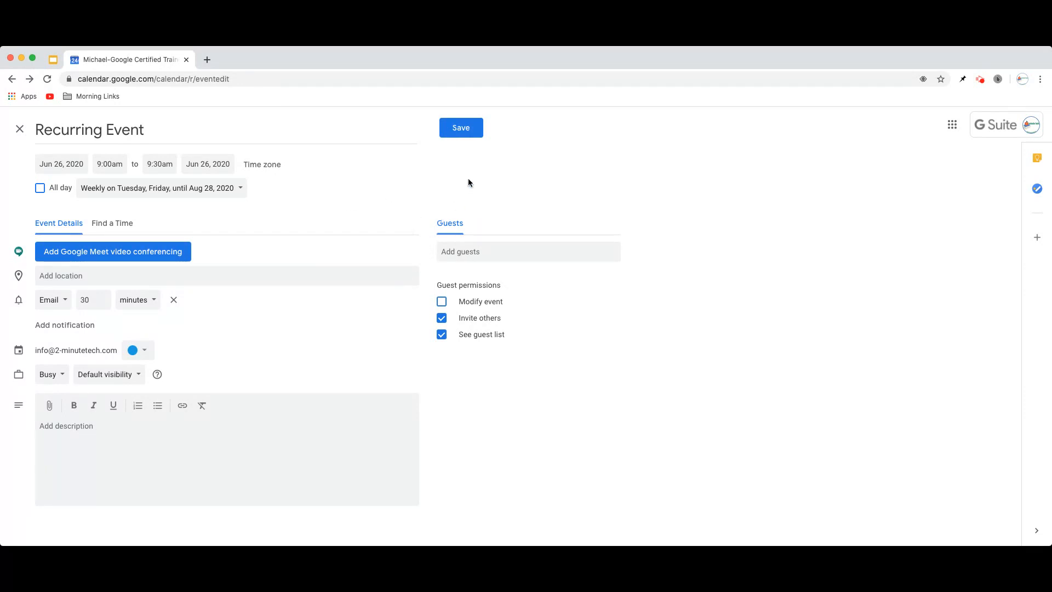
Save the event and page to July and August 2020 to see it on Tuesdays and Fridays
click(461, 127)
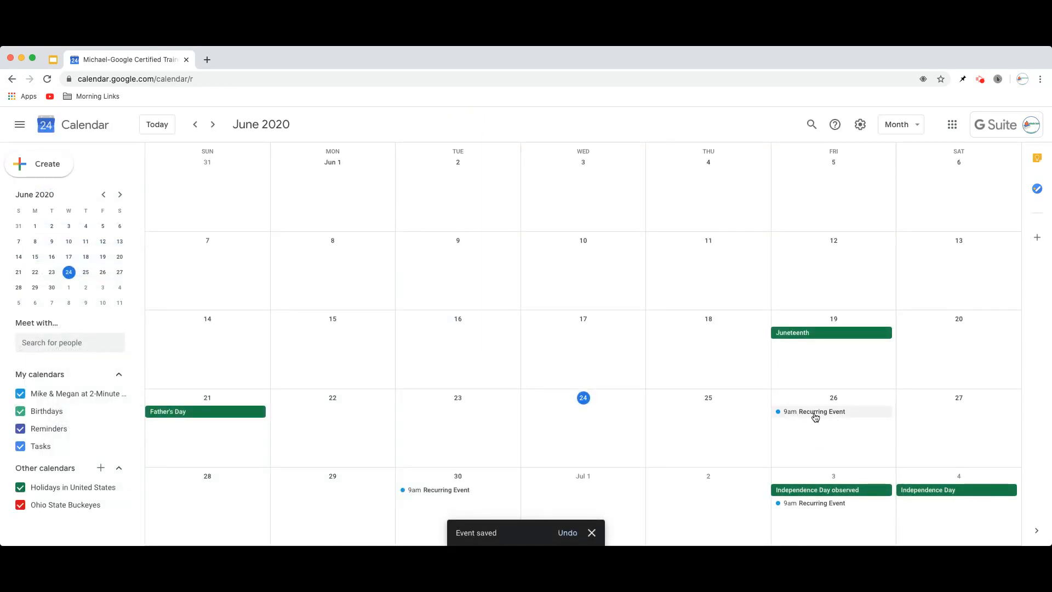
mouse_move(446, 512)
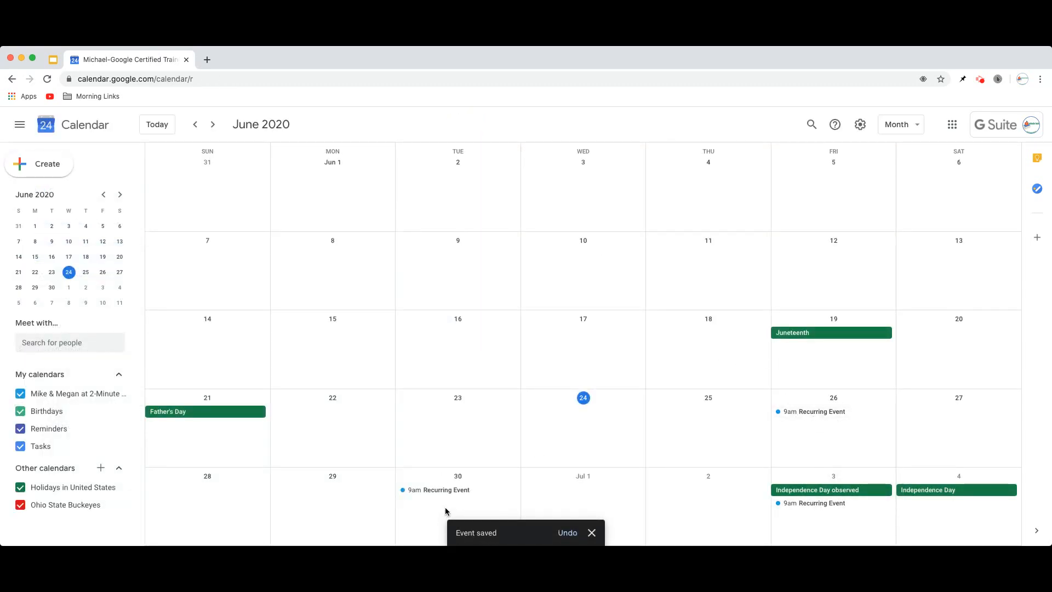
click(211, 124)
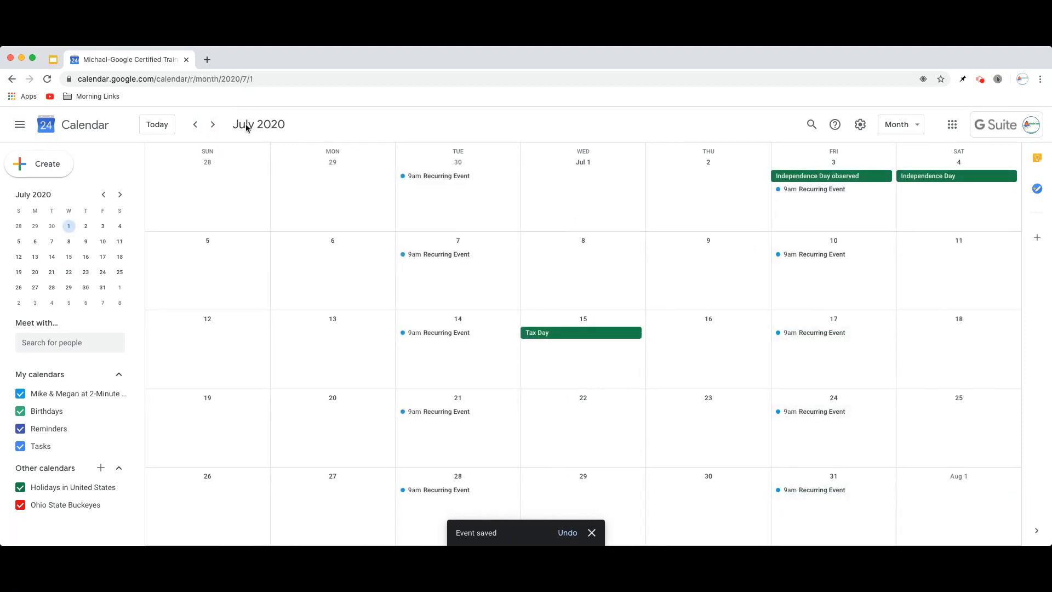
click(212, 124)
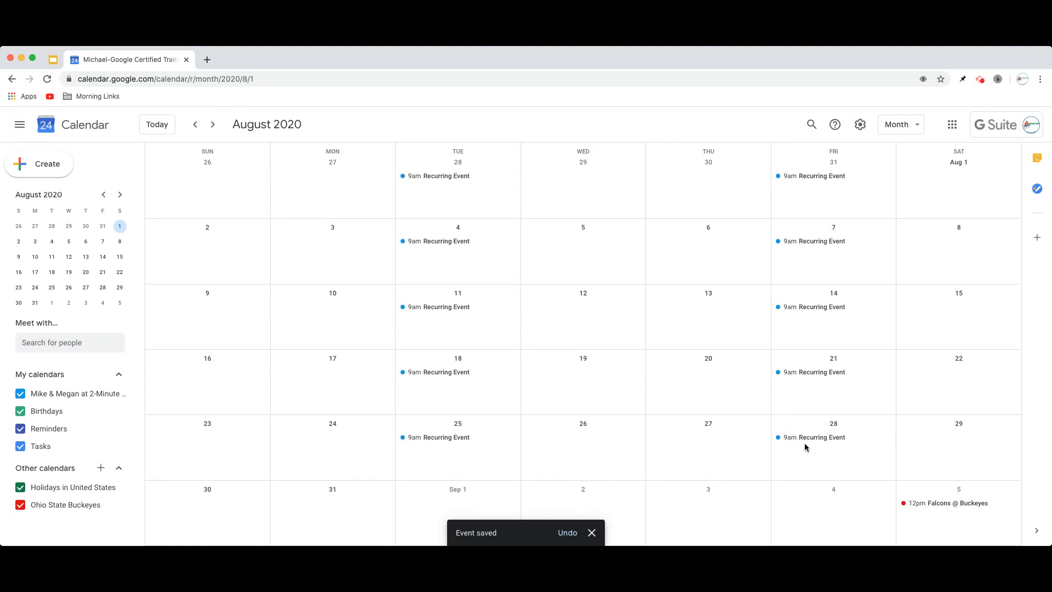